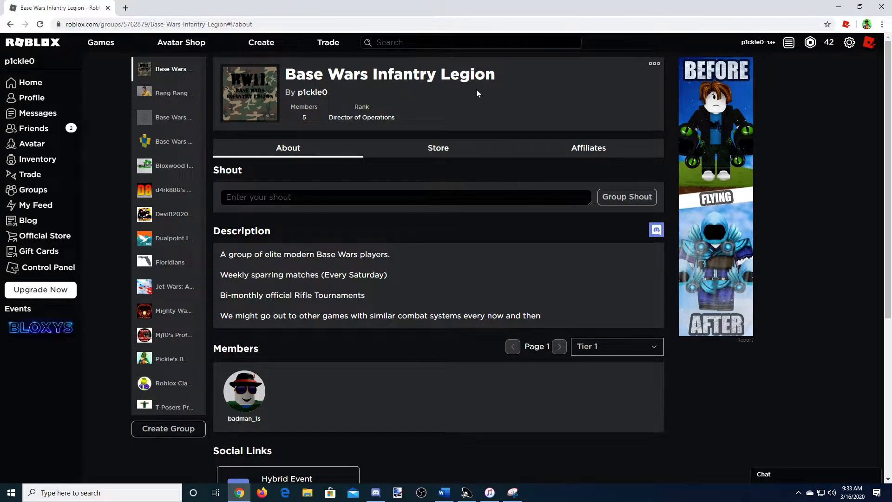
mouse_move(494, 88)
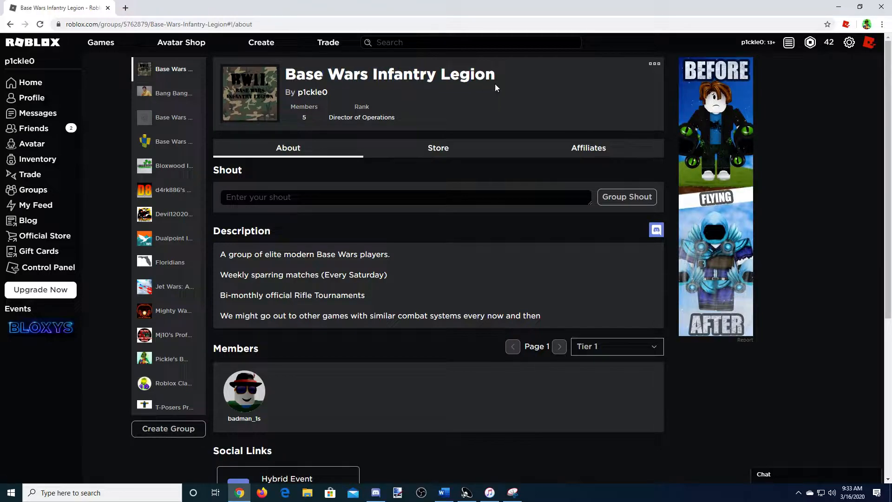
mouse_move(517, 91)
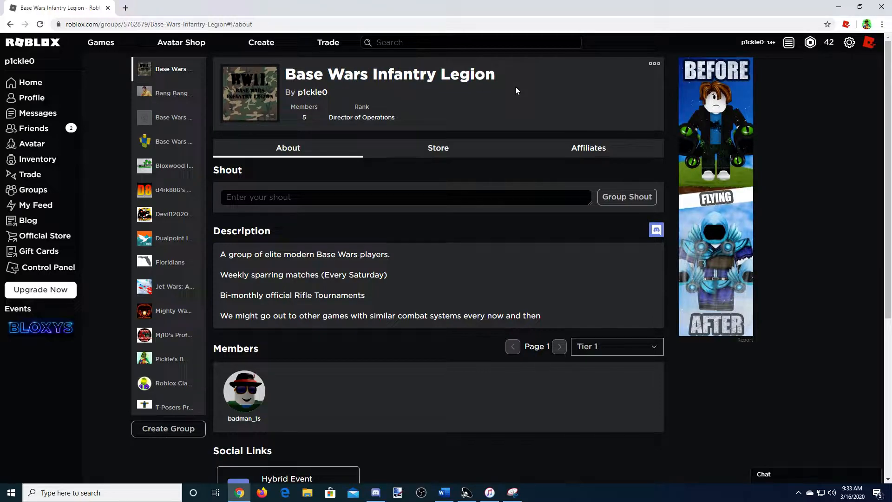
mouse_move(244, 101)
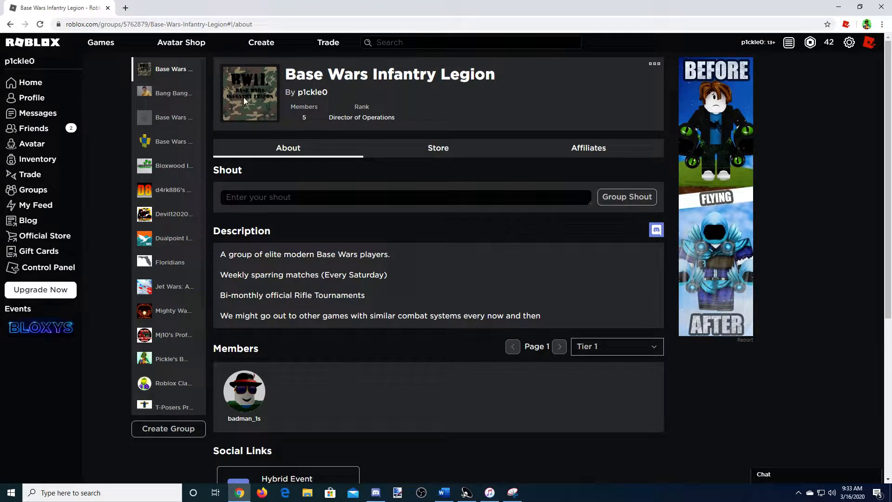
mouse_move(576, 308)
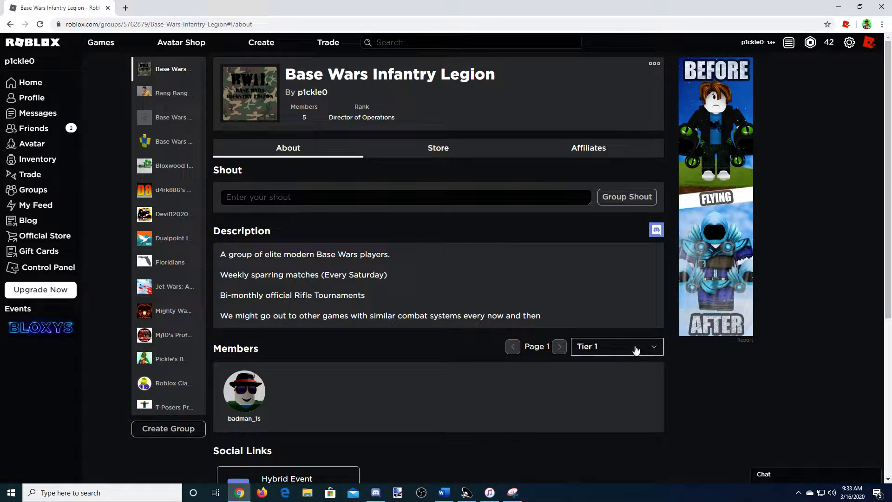
- Glance at the group's Store section and return to the About section
left_click(437, 148)
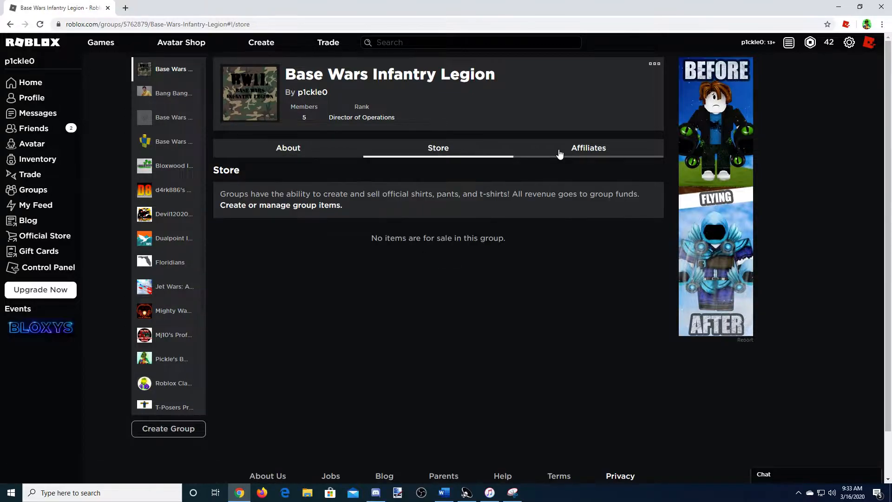
left_click(288, 148)
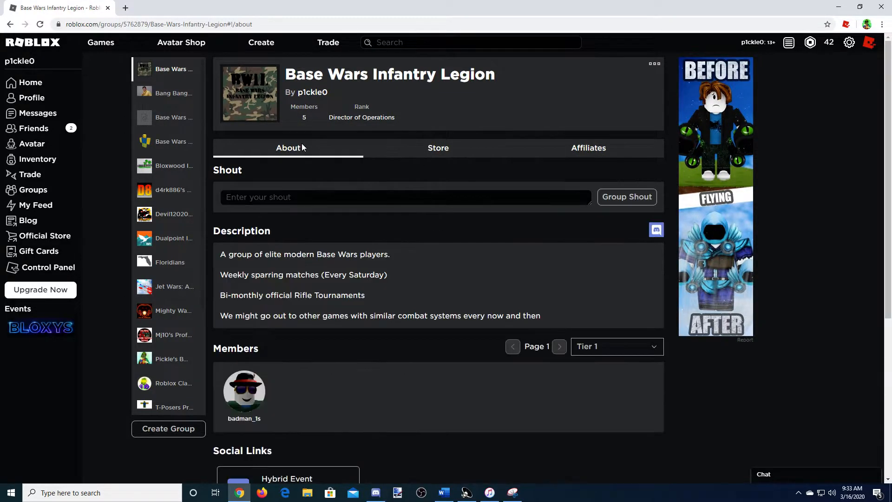
- Filter members to Director of Operations, back to Tier 1, then Director of Operations again
left_click(616, 346)
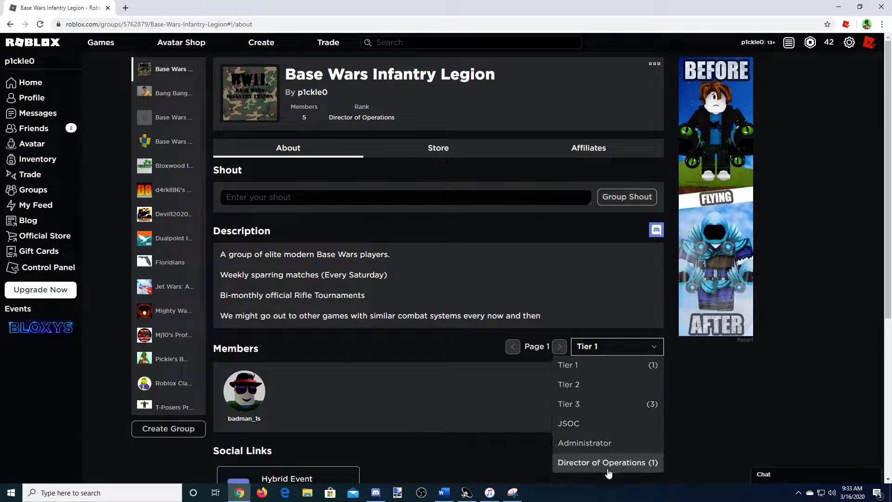
left_click(607, 462)
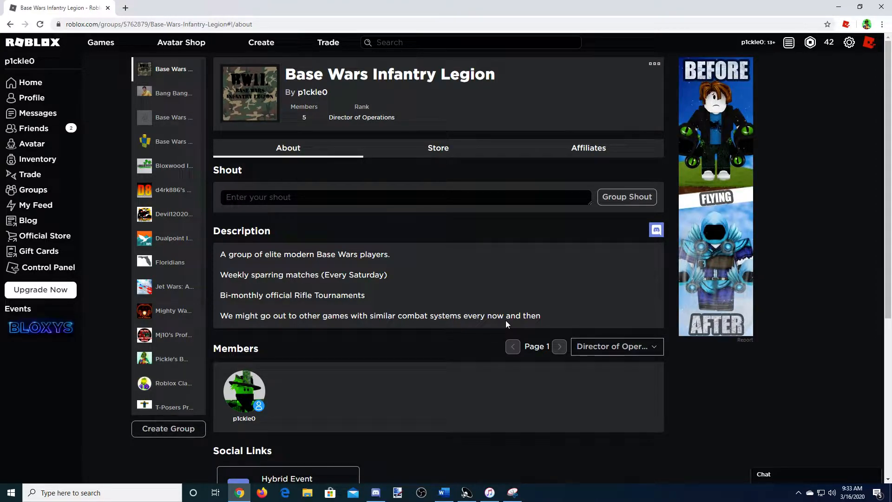
left_click(616, 346)
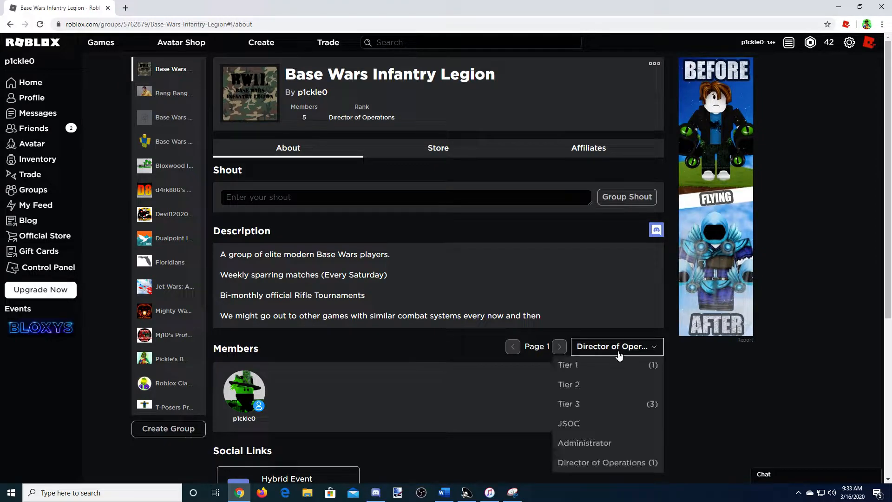
left_click(567, 365)
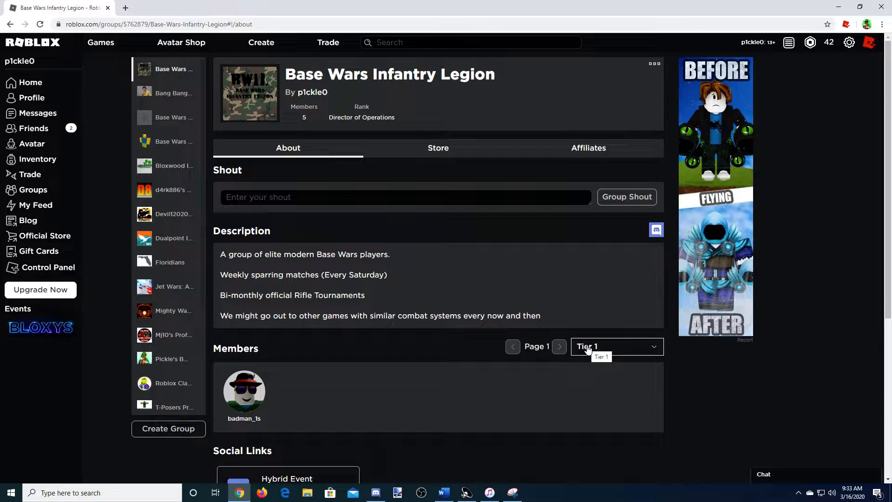
left_click(616, 347)
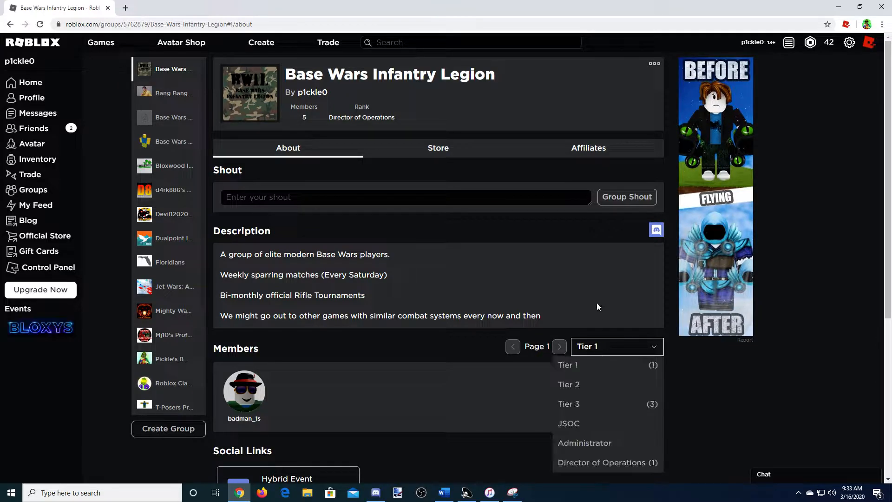
left_click(601, 462)
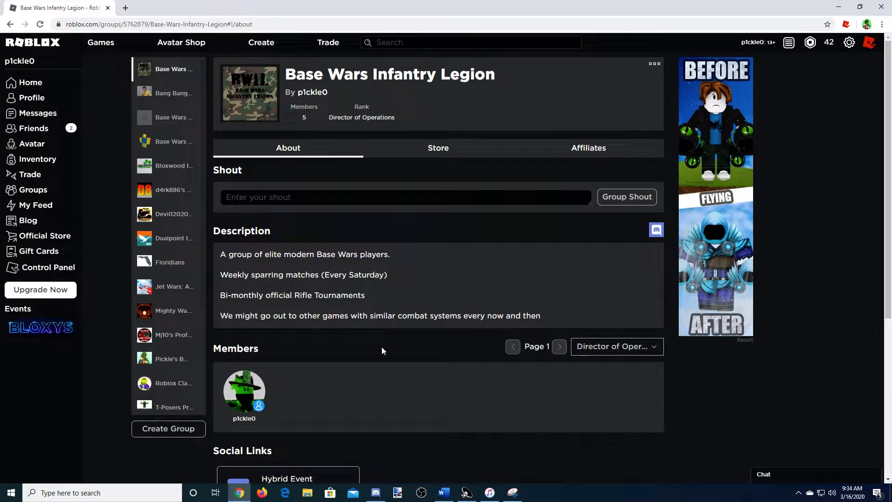
mouse_move(595, 341)
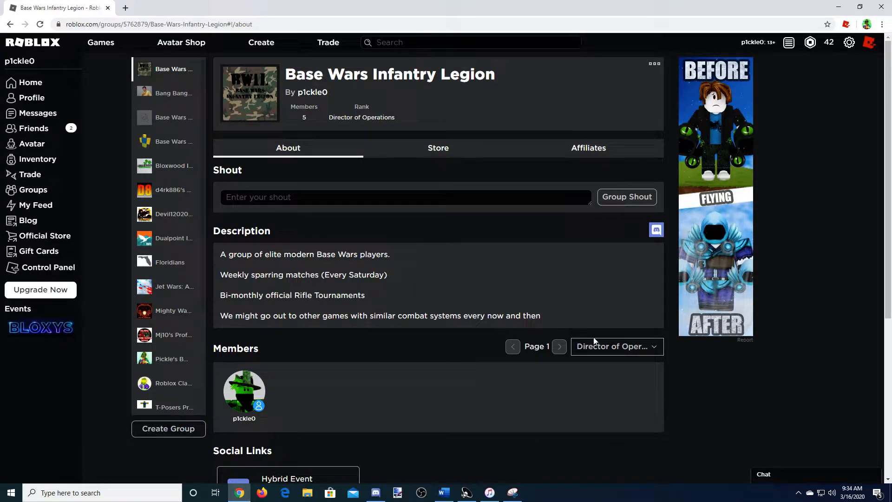
- Cycle the rank filter through Administrator and JSOC (both empty) to Tier 3 with three members
left_click(616, 346)
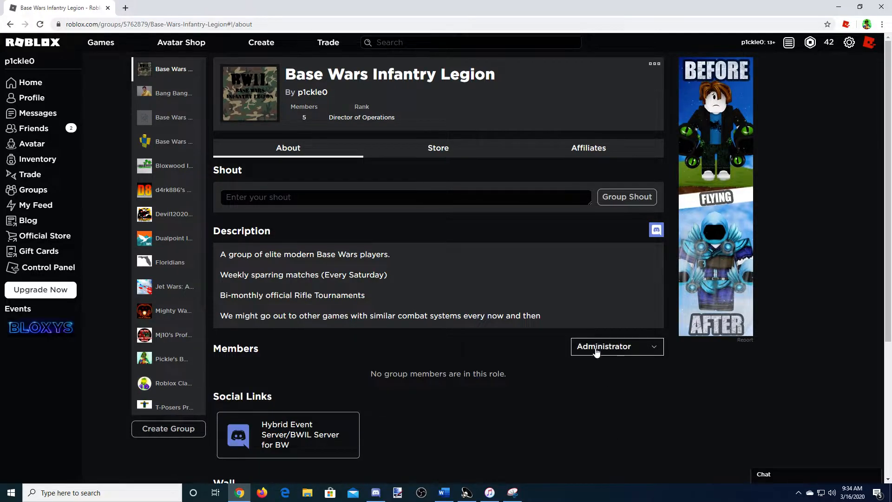
left_click(617, 345)
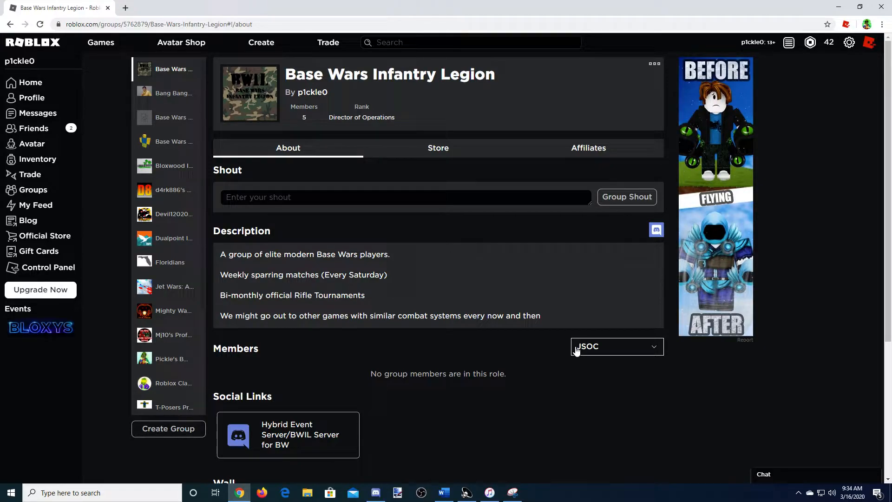
left_click(616, 346)
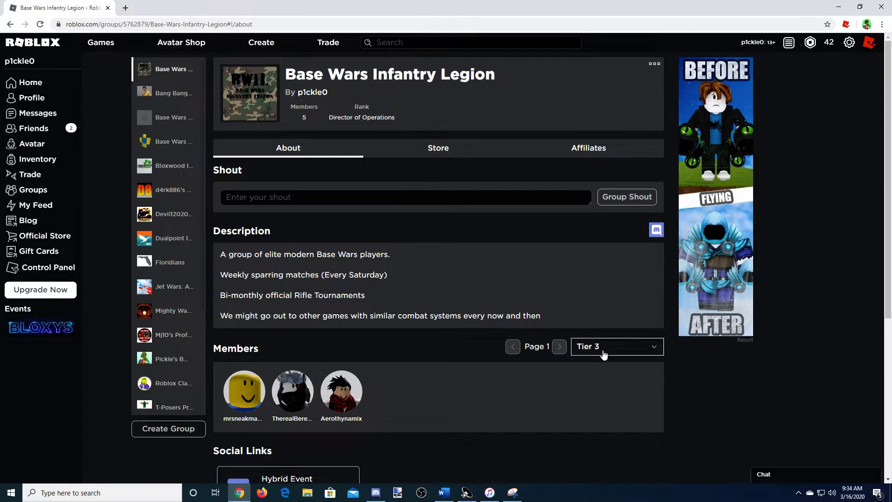
- Filter members to the empty Tier 2 rank, then back to Tier 1 showing its single member
left_click(617, 346)
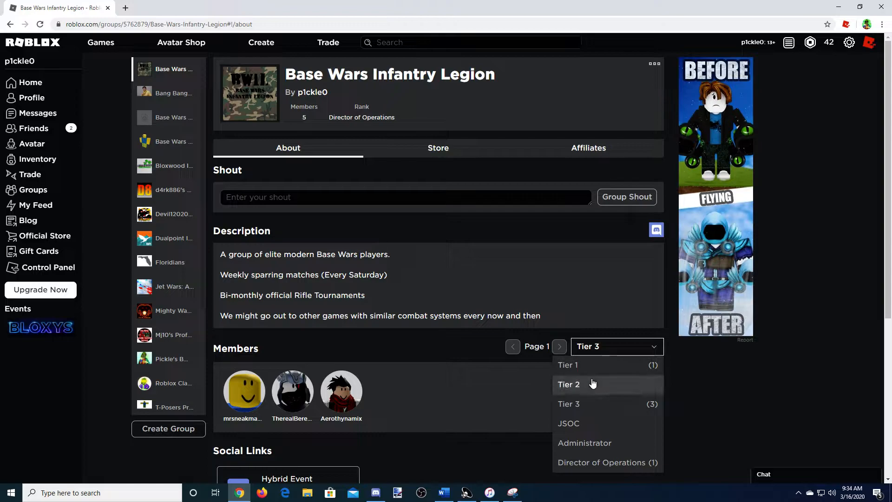
left_click(569, 384)
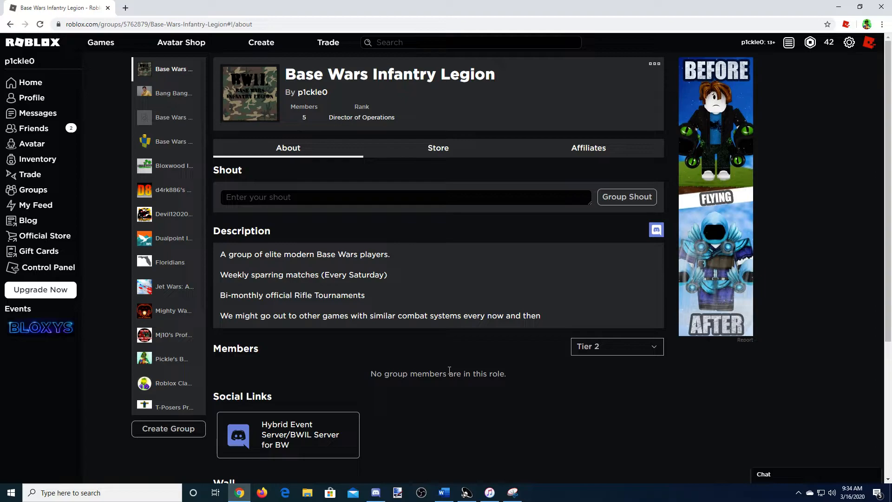
left_click(616, 345)
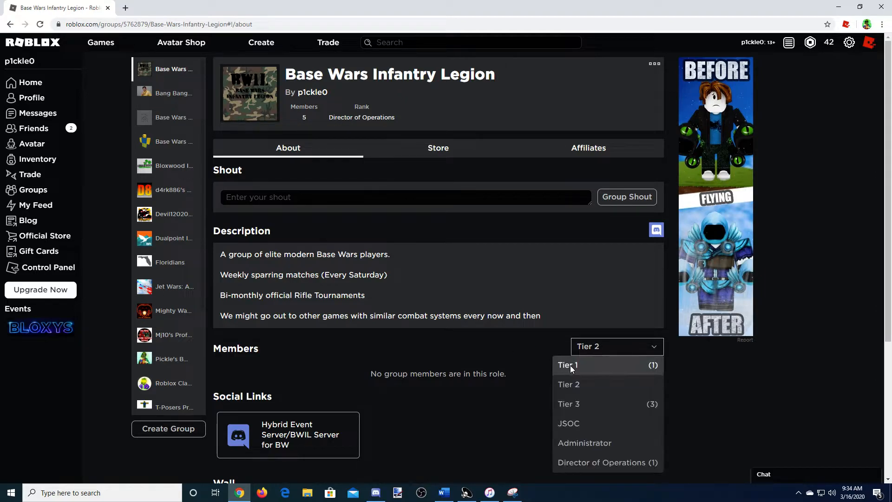
left_click(567, 365)
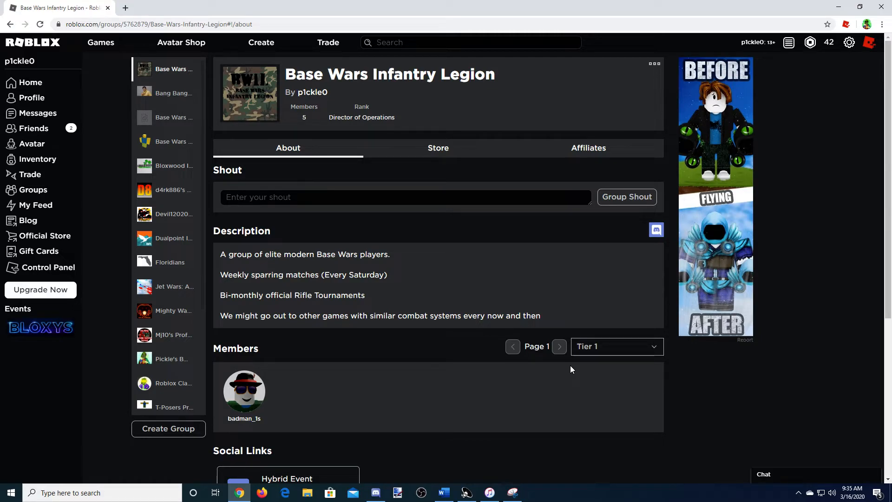
left_click(616, 345)
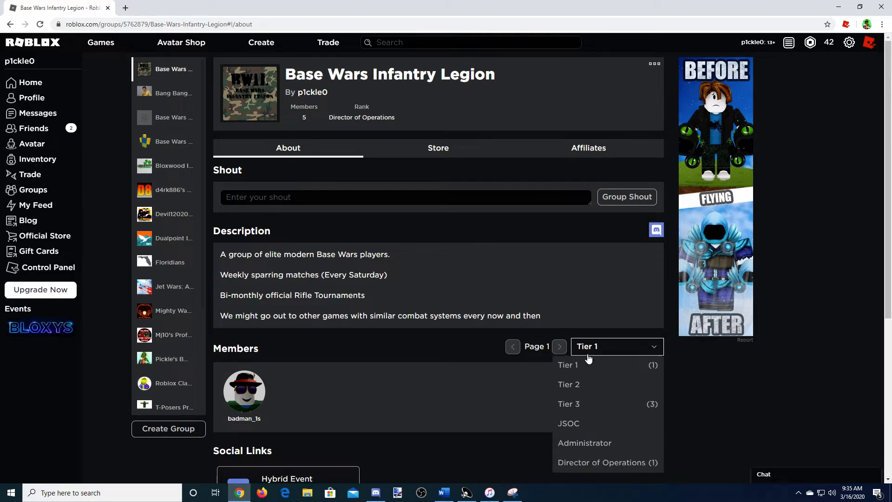
left_click(568, 403)
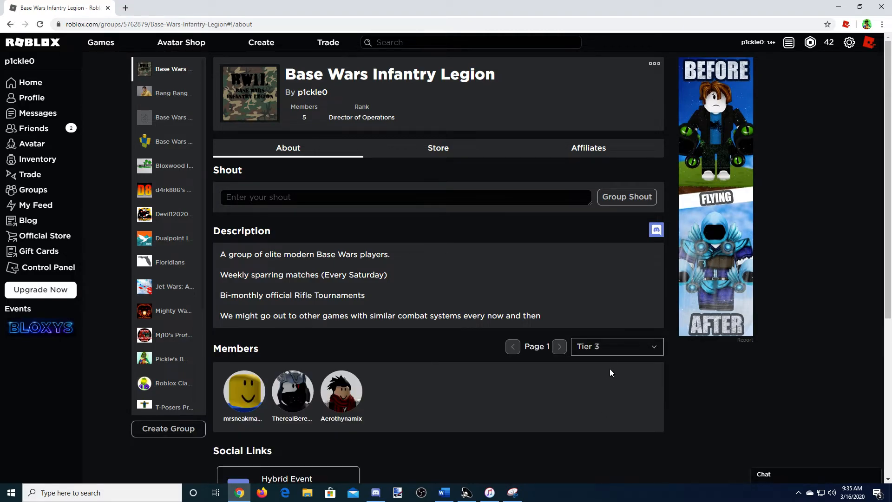
left_click(617, 346)
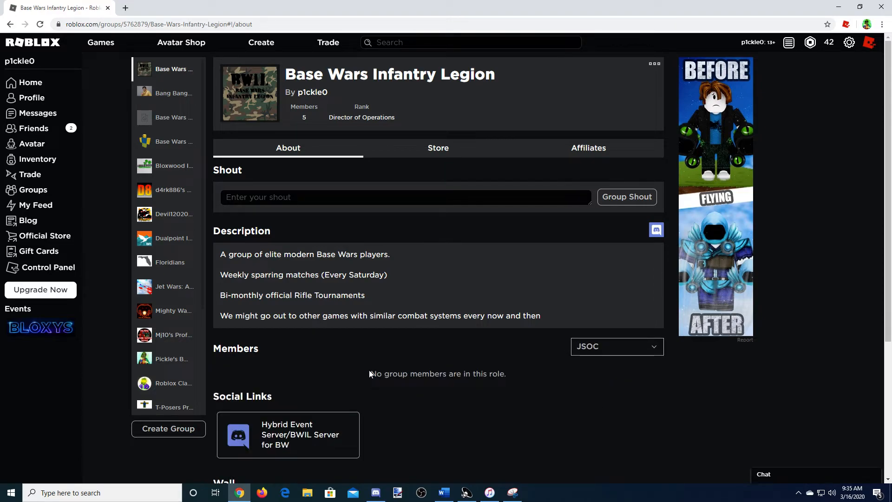
mouse_move(613, 374)
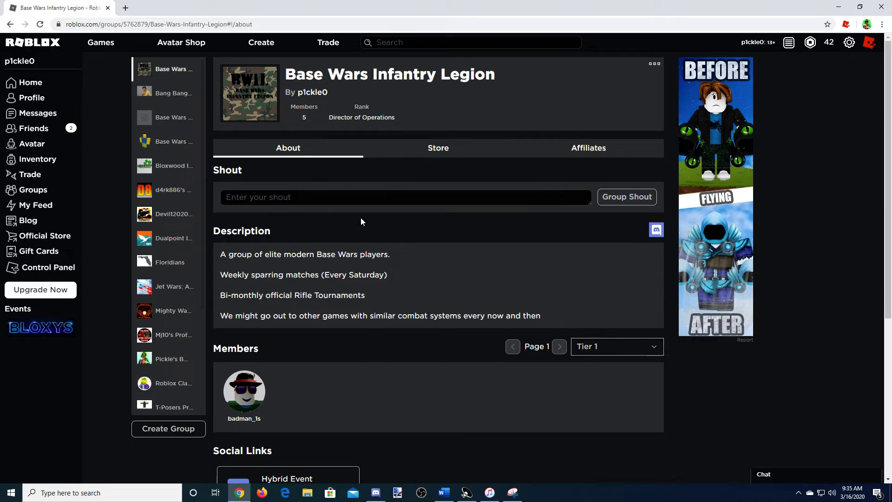
mouse_move(429, 109)
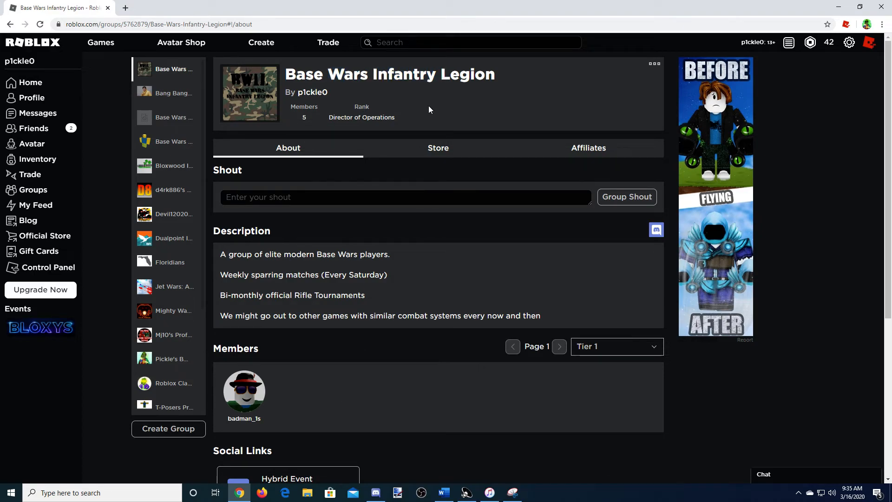
left_click(588, 148)
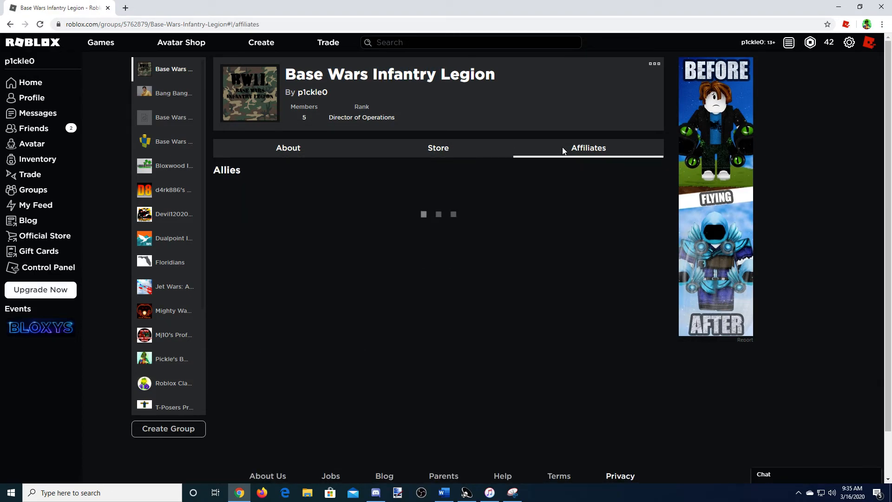
left_click(288, 148)
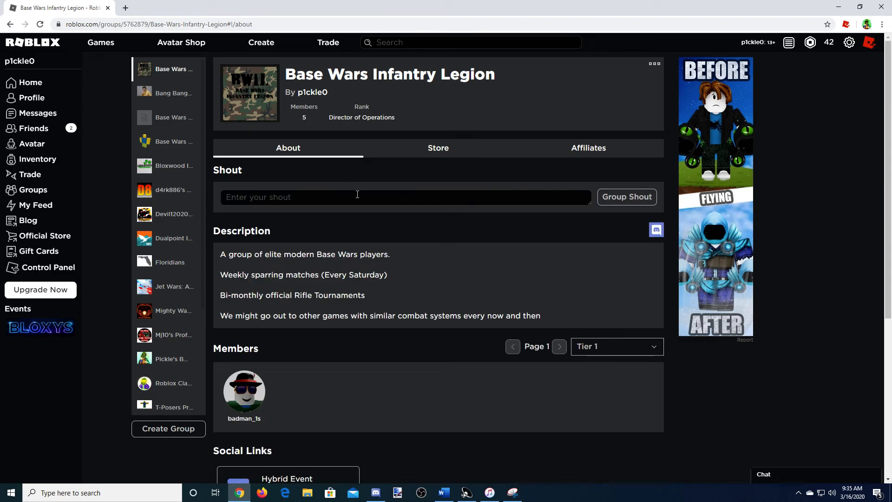
mouse_move(775, 290)
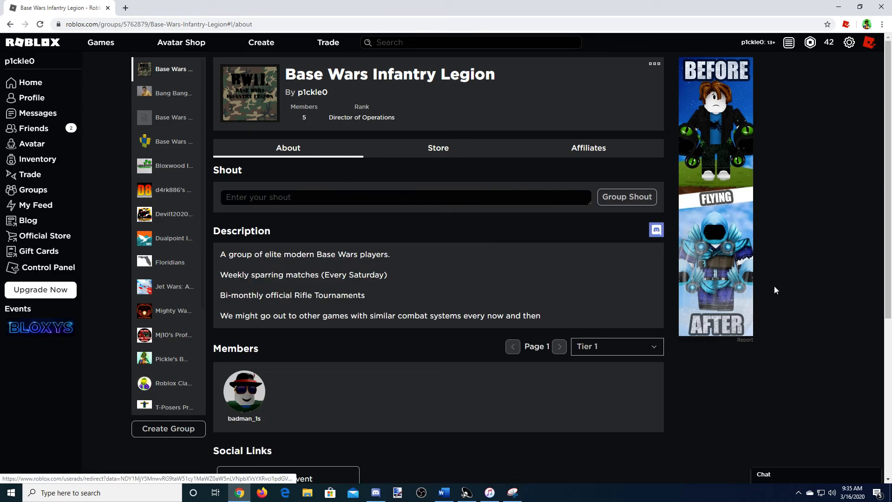